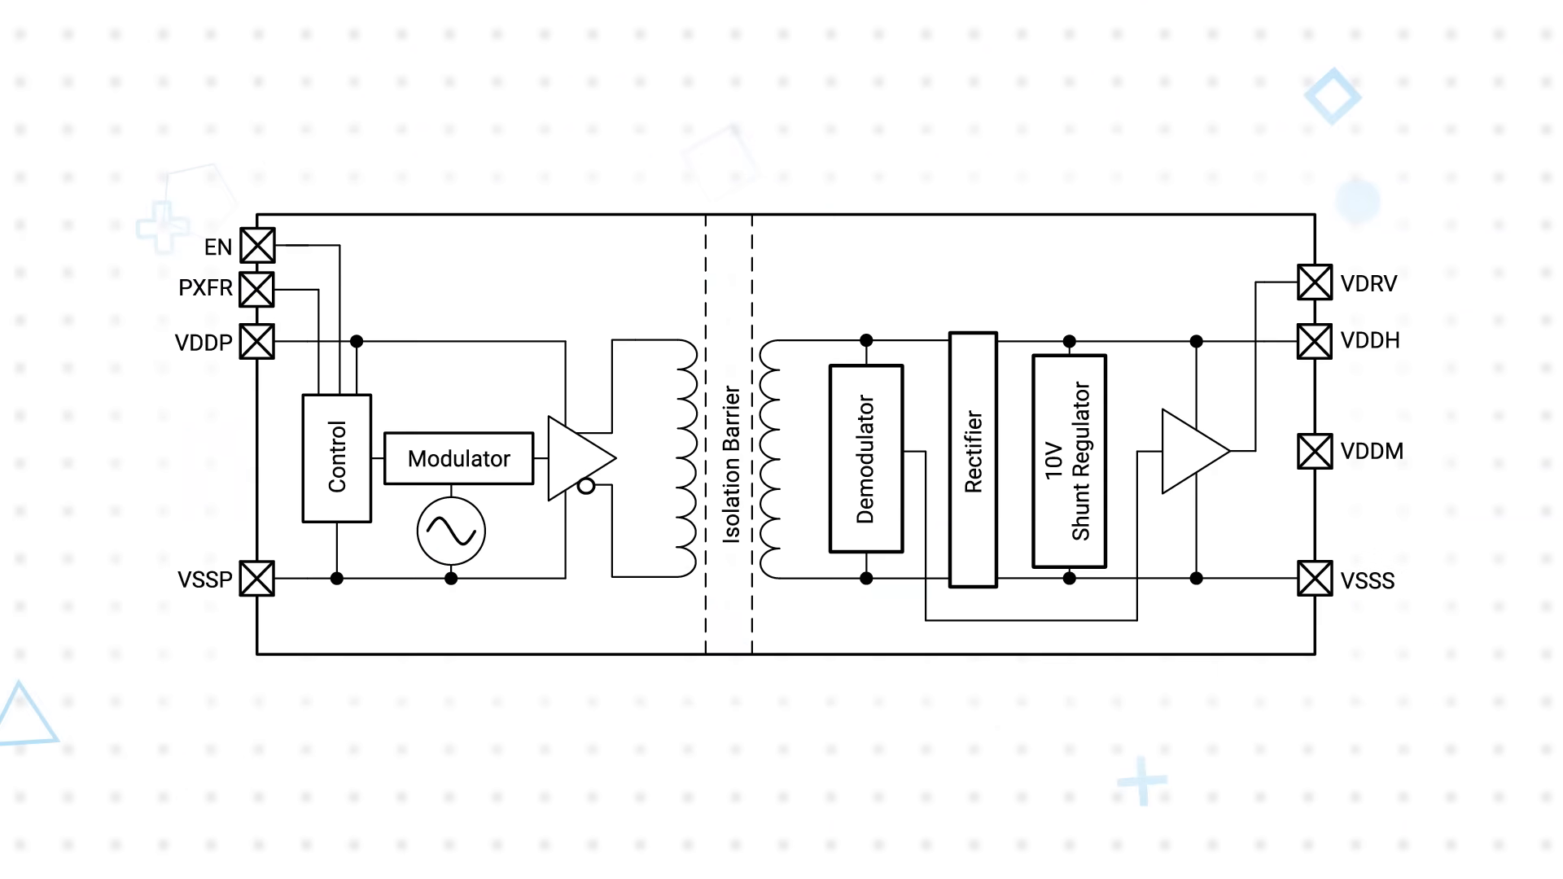
Step: Fill the 10V Shunt Regulator and Rectifier blocks with blue
left_click(1069, 463)
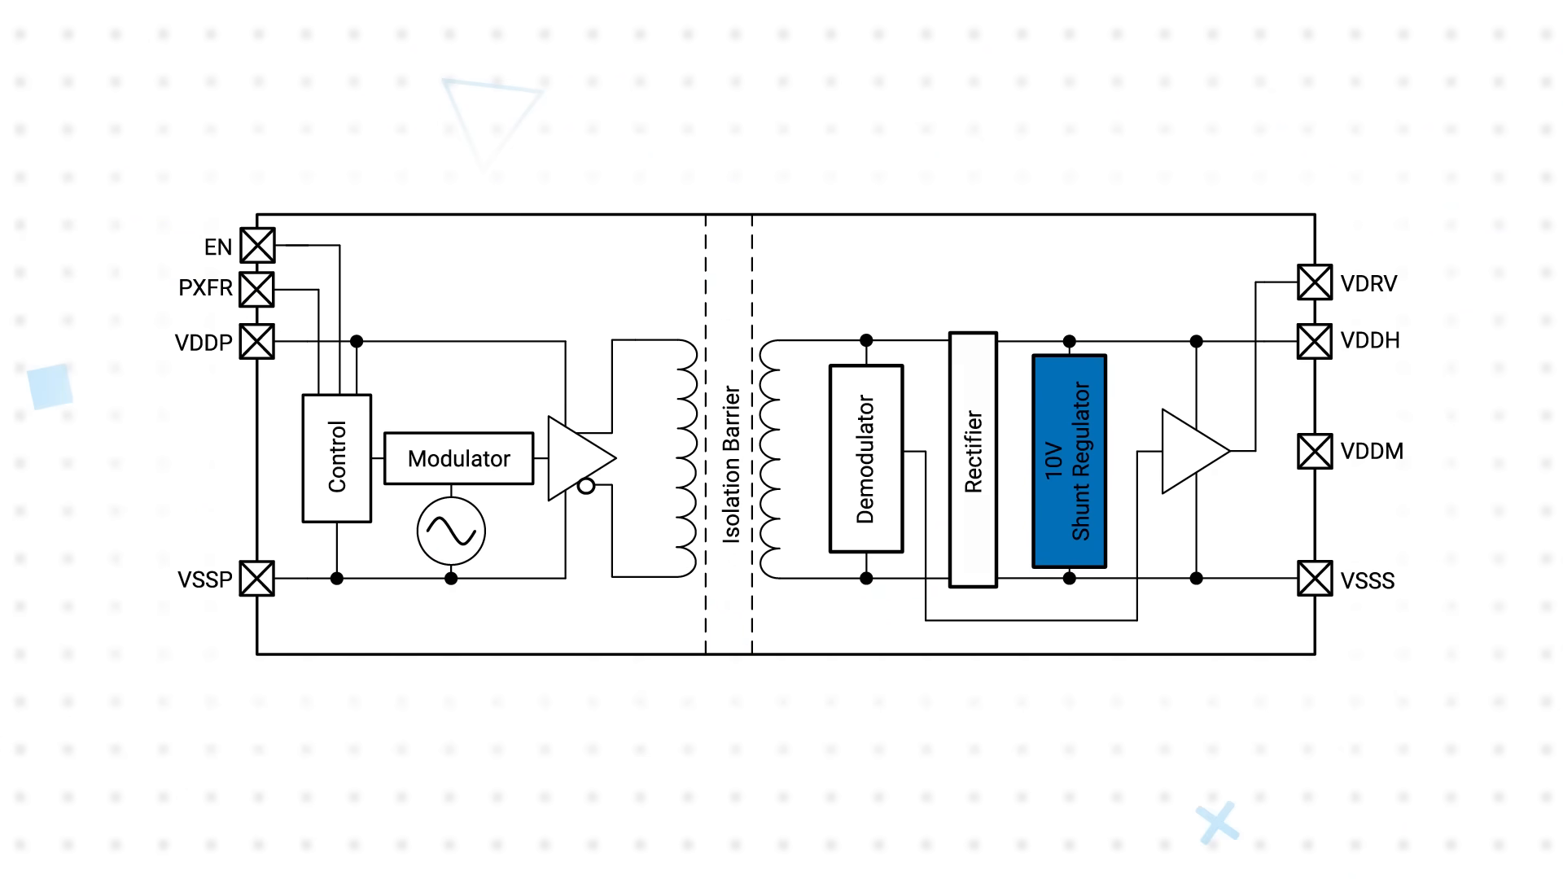
left_click(972, 465)
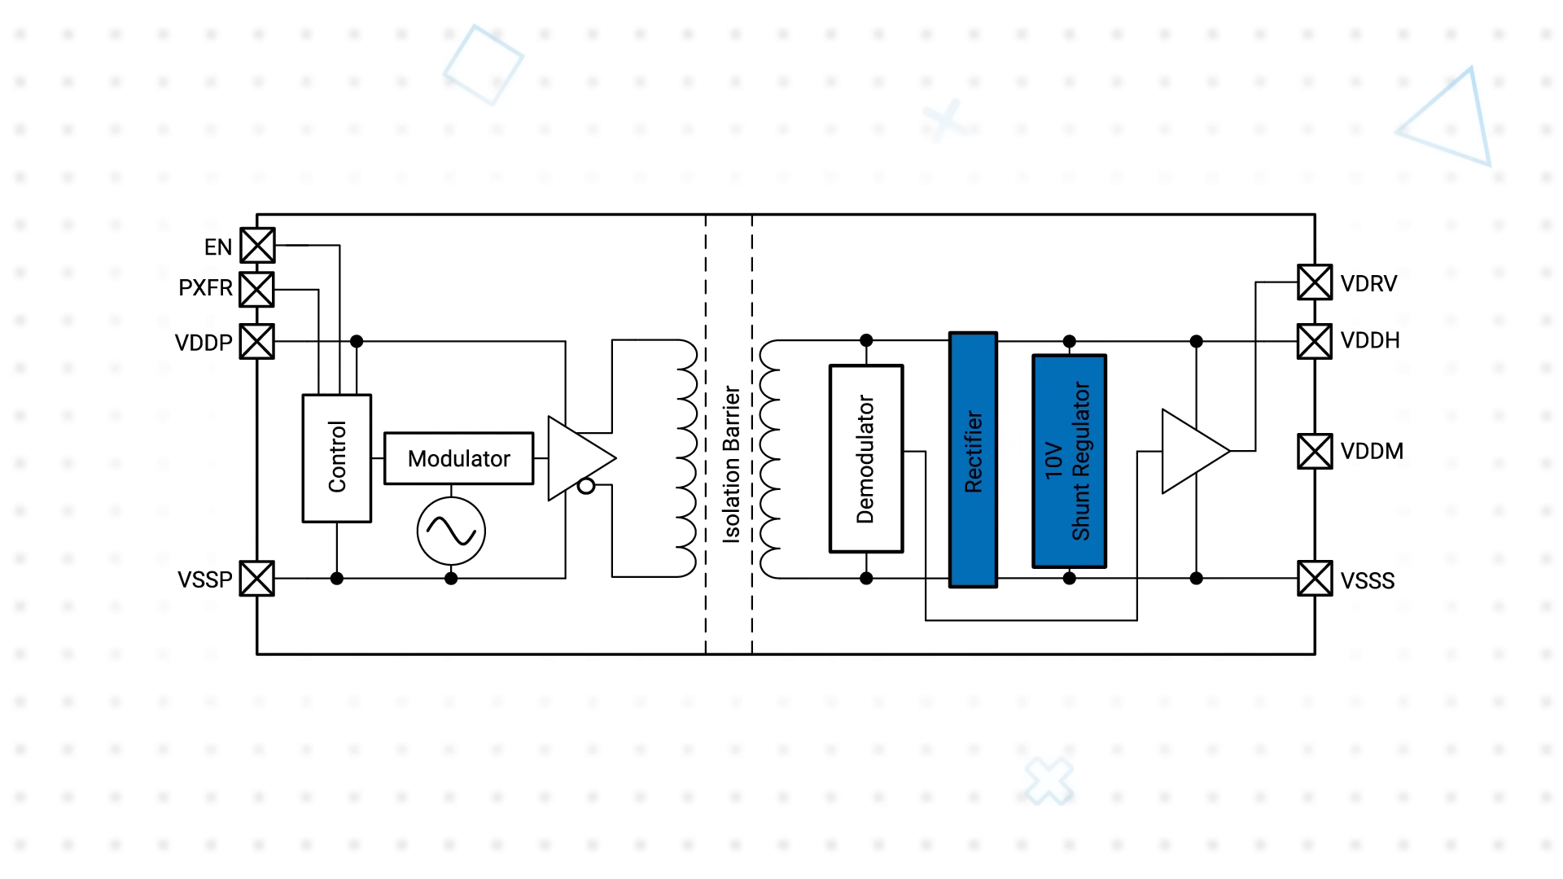